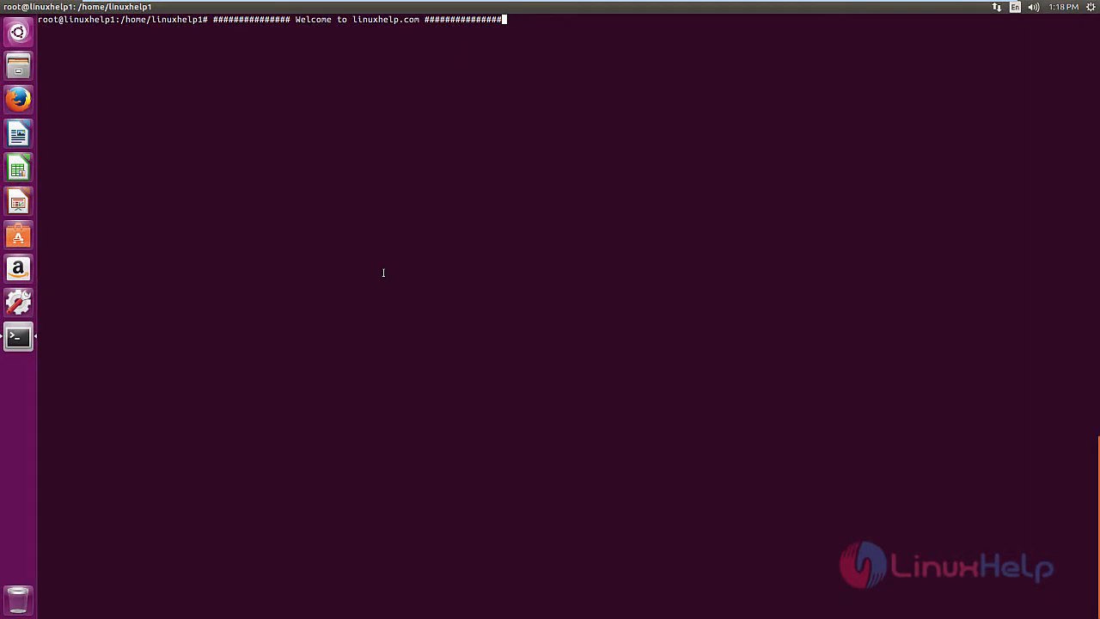
mouse_move(474, 235)
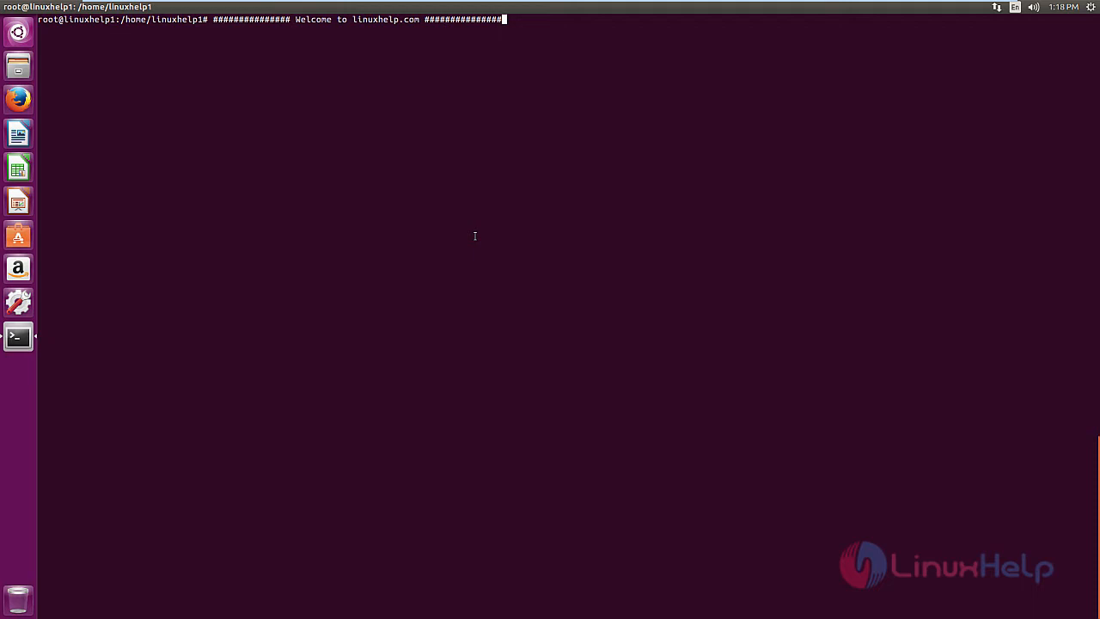
mouse_move(502, 165)
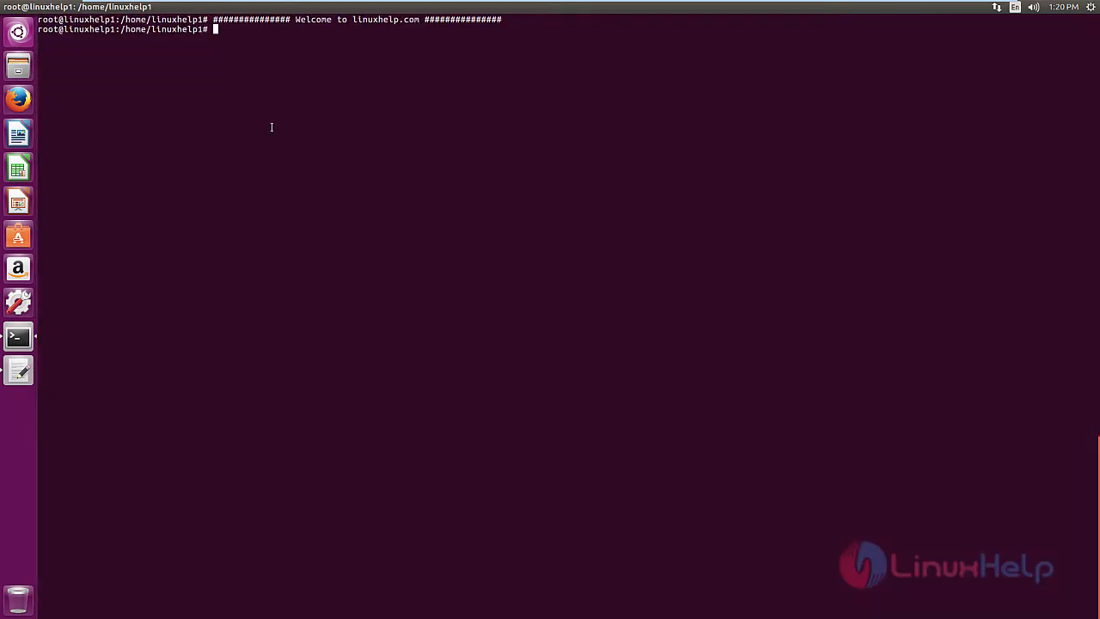
Download master-pdf-editor-4.2.12_qt5.amd64.deb from get.code-industry.net using wget
text(wget)
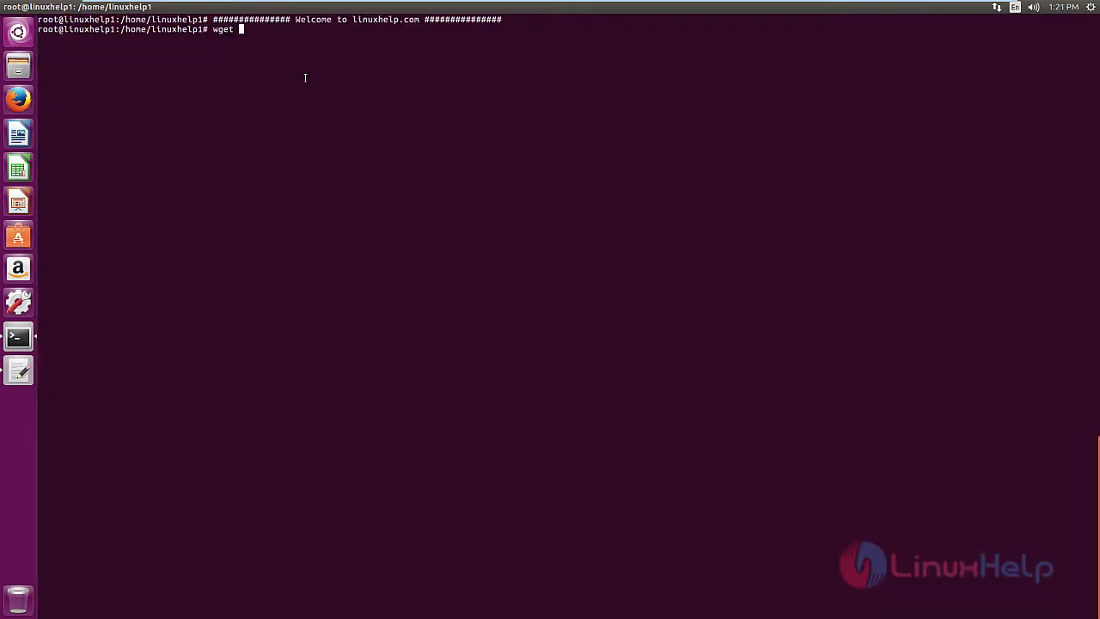
text(http://get.code-industry.net/public/master-pdf-editor-4.2.12_qt5.amd64.deb)
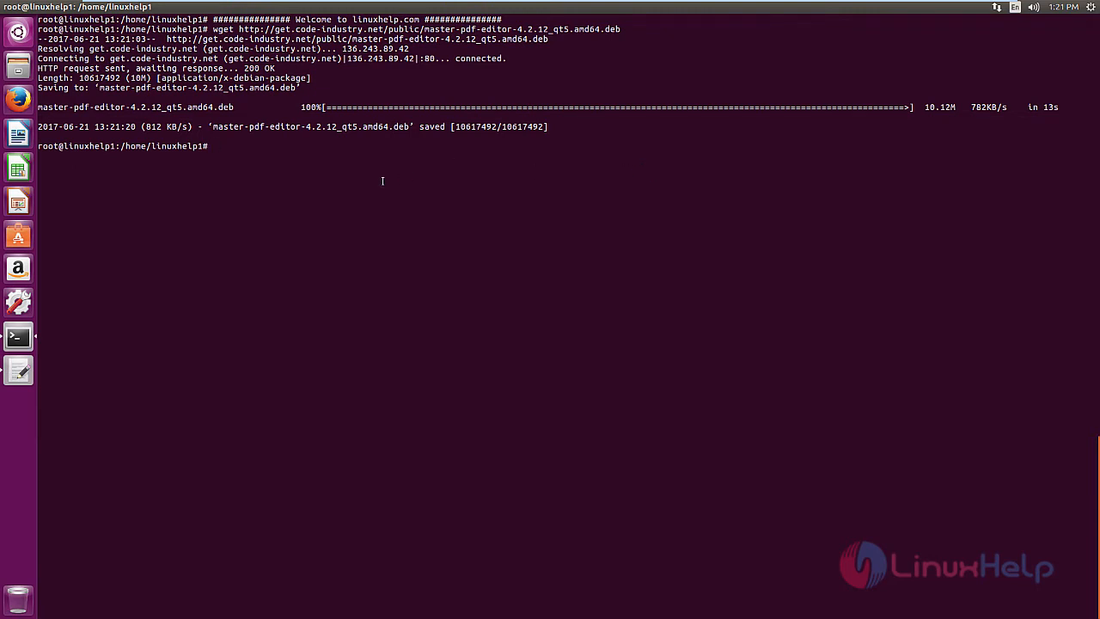
text(d)
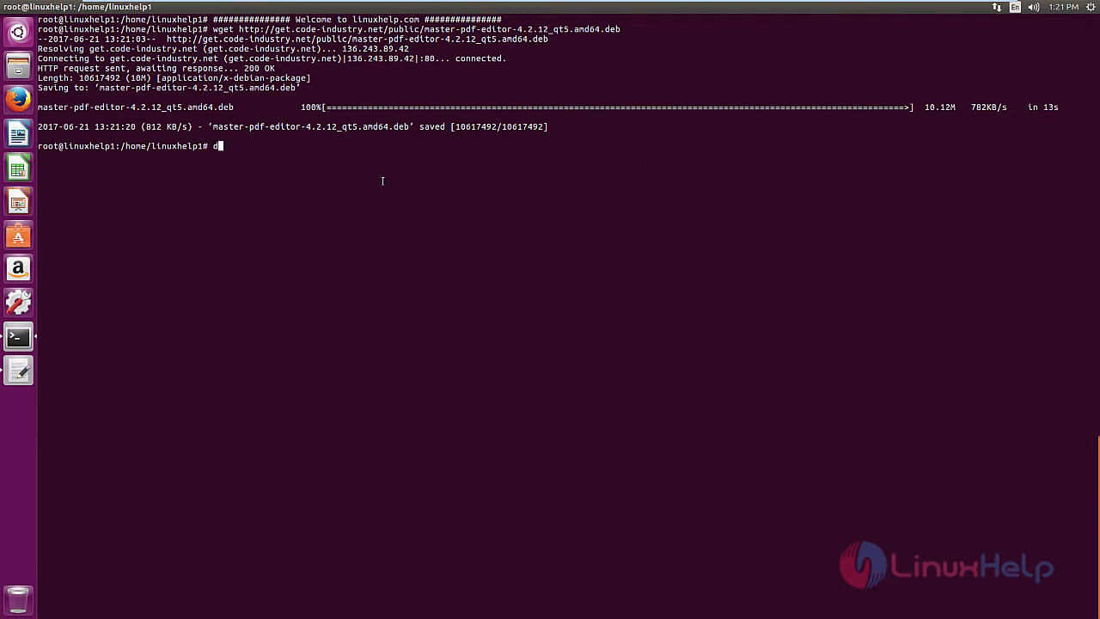
Install master-pdf-editor-4.2.12_qt5.amd64.deb with dpkg -i, then launch masterpdfeditor4
text(pkg -)
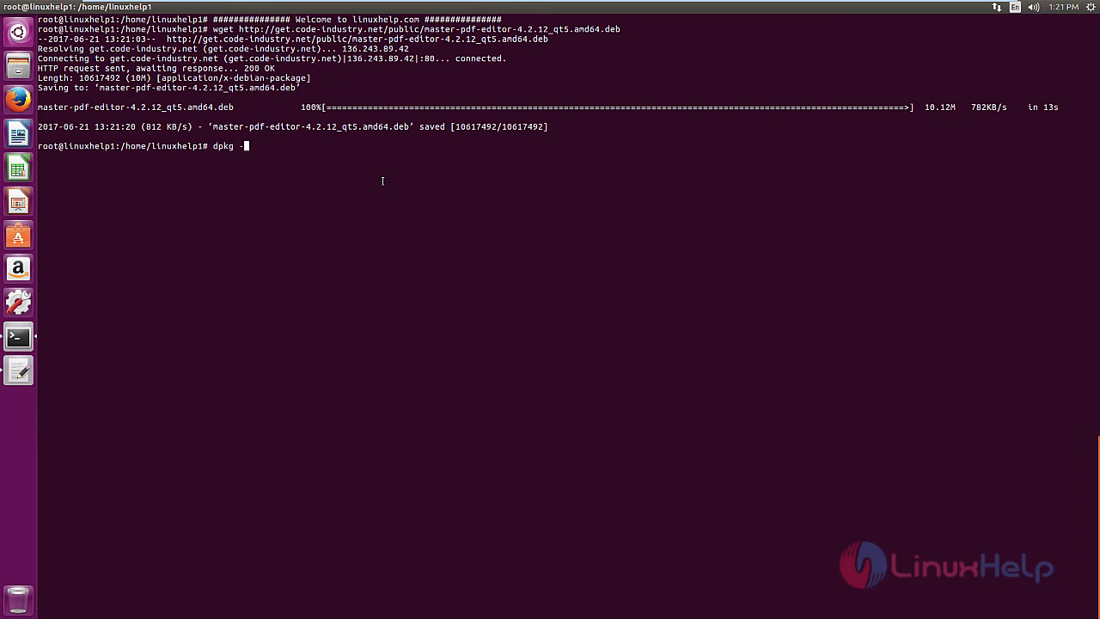
text(i master-pdf-editor-4.2.12_qt5.amd64.deb)
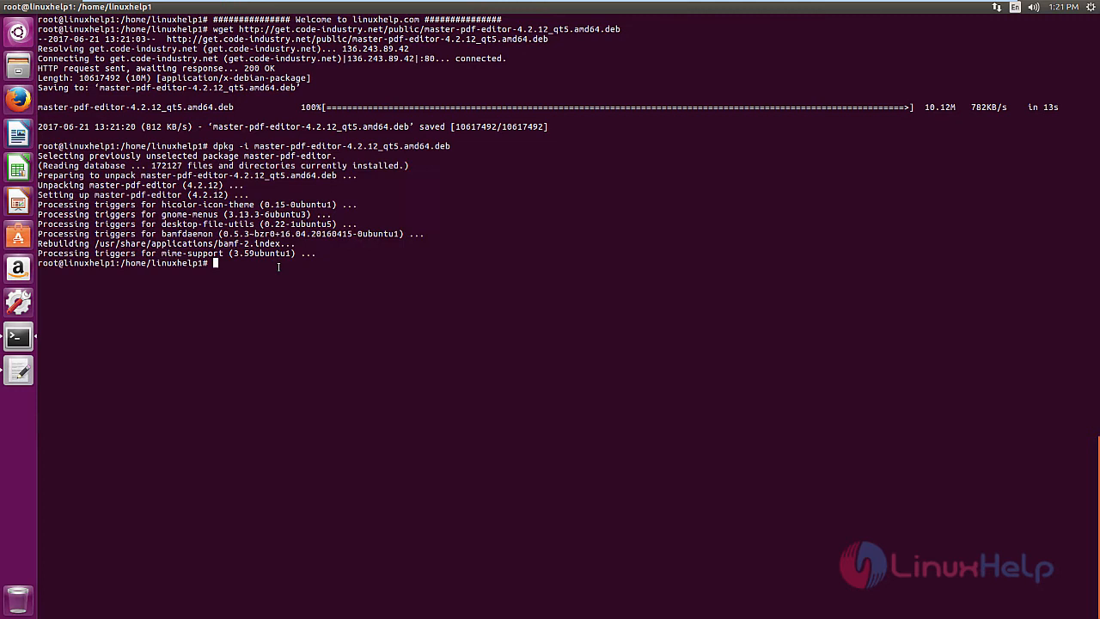
text(masterpdfeditor4)
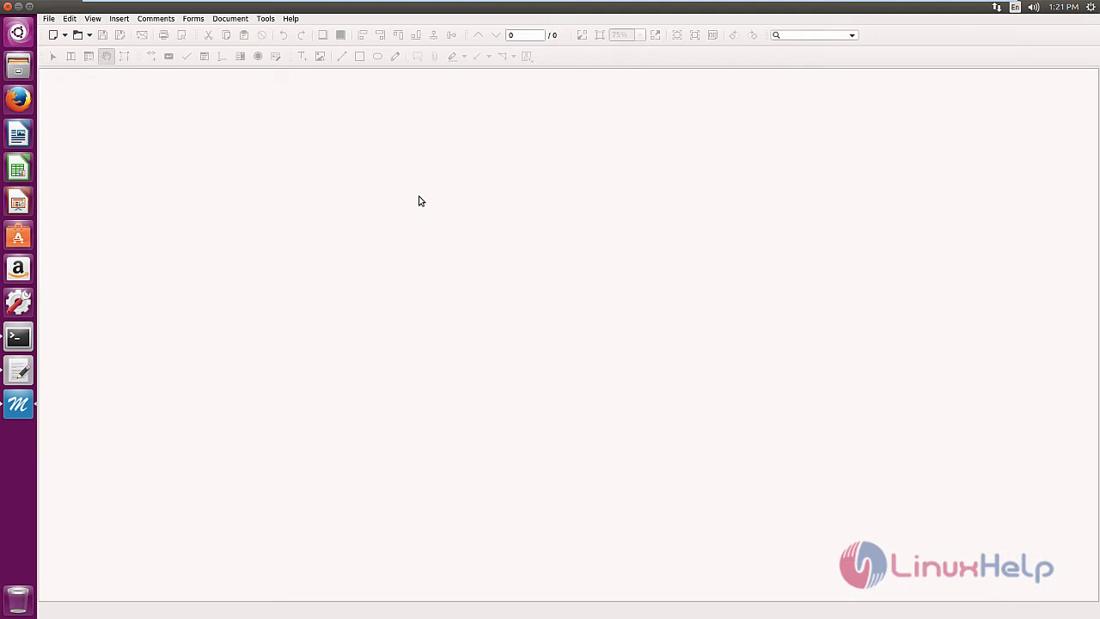
click(49, 18)
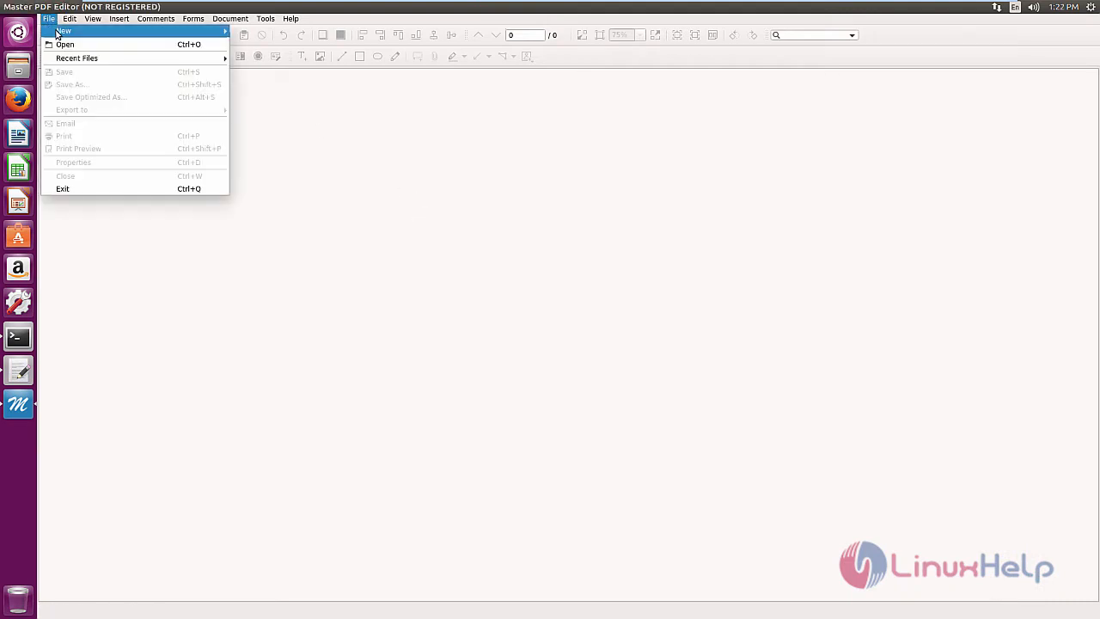
mouse_move(63, 31)
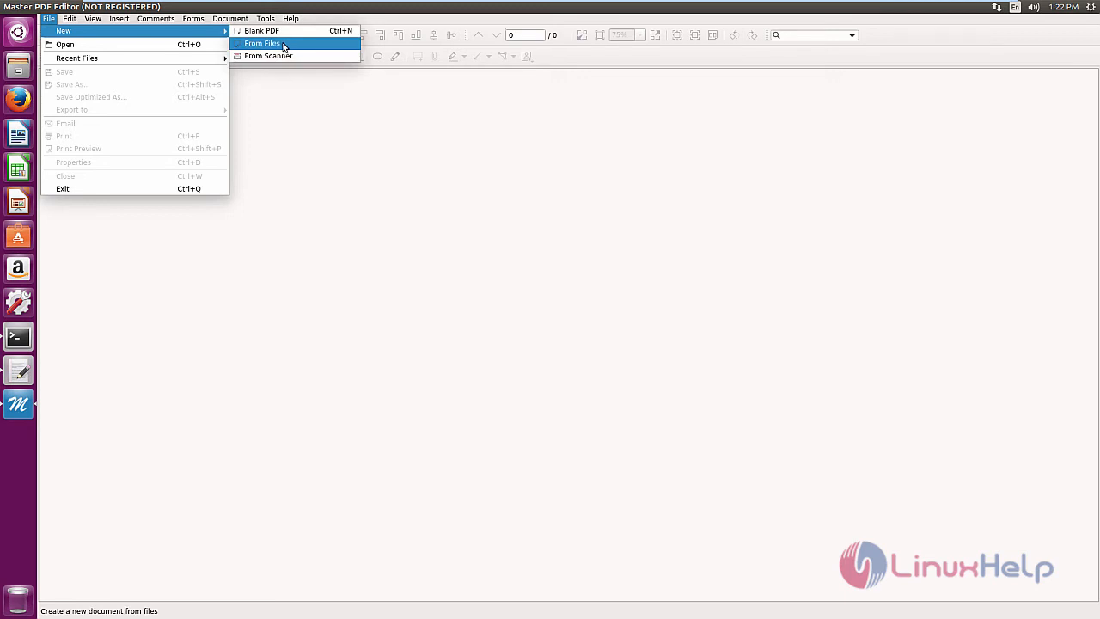
mouse_move(268, 56)
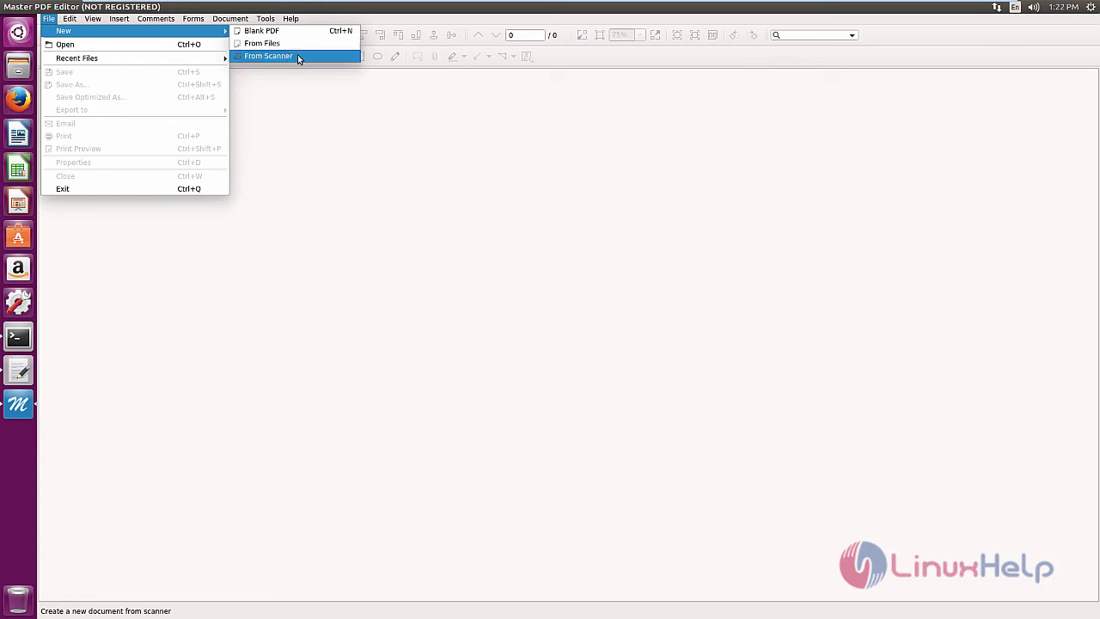
click(265, 18)
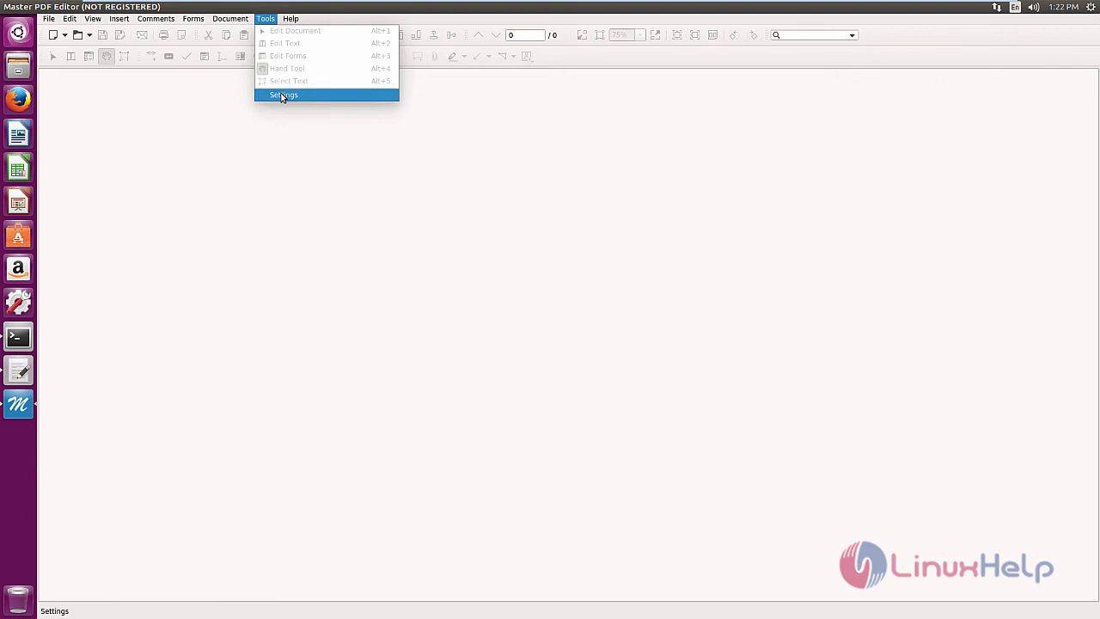
Show the Help > About dialog confirming build 4.2.12, Qt 5.2.1, 64 bit
click(284, 94)
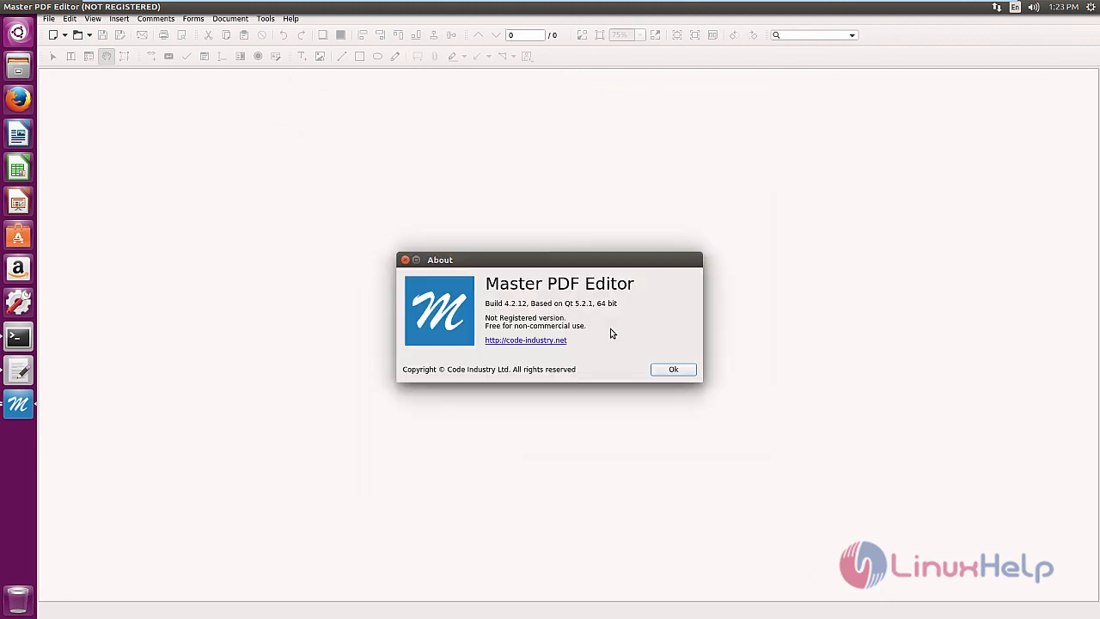
mouse_move(612, 325)
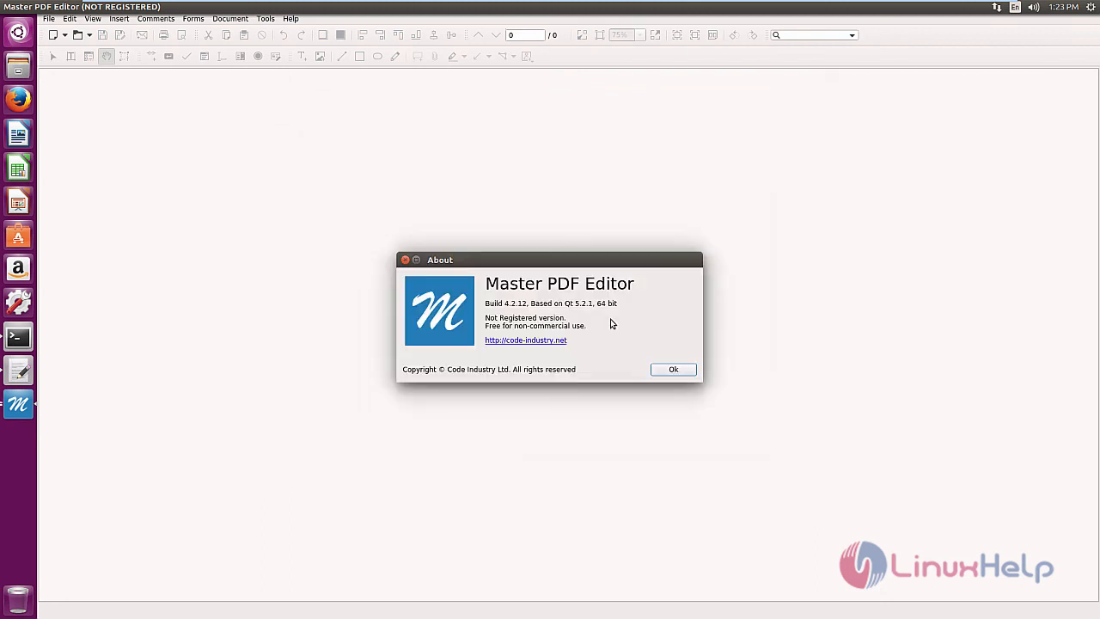